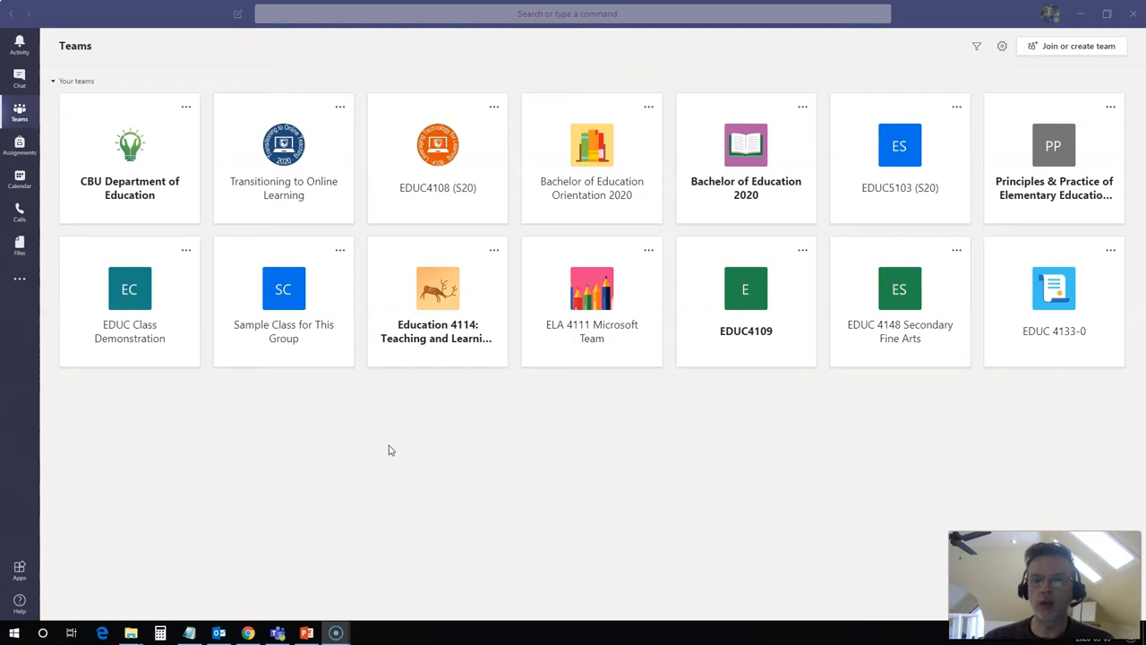
mouse_move(437, 147)
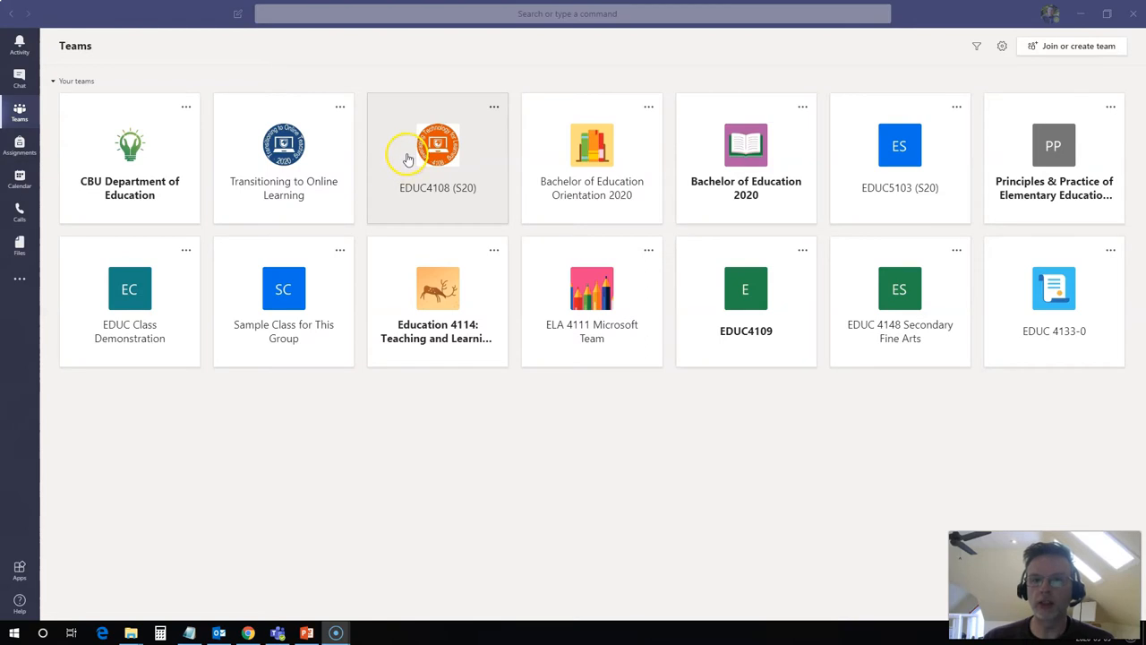
Open the EDUC4108 (S20) team's General channel and review its earlier member-added posts.
click(437, 158)
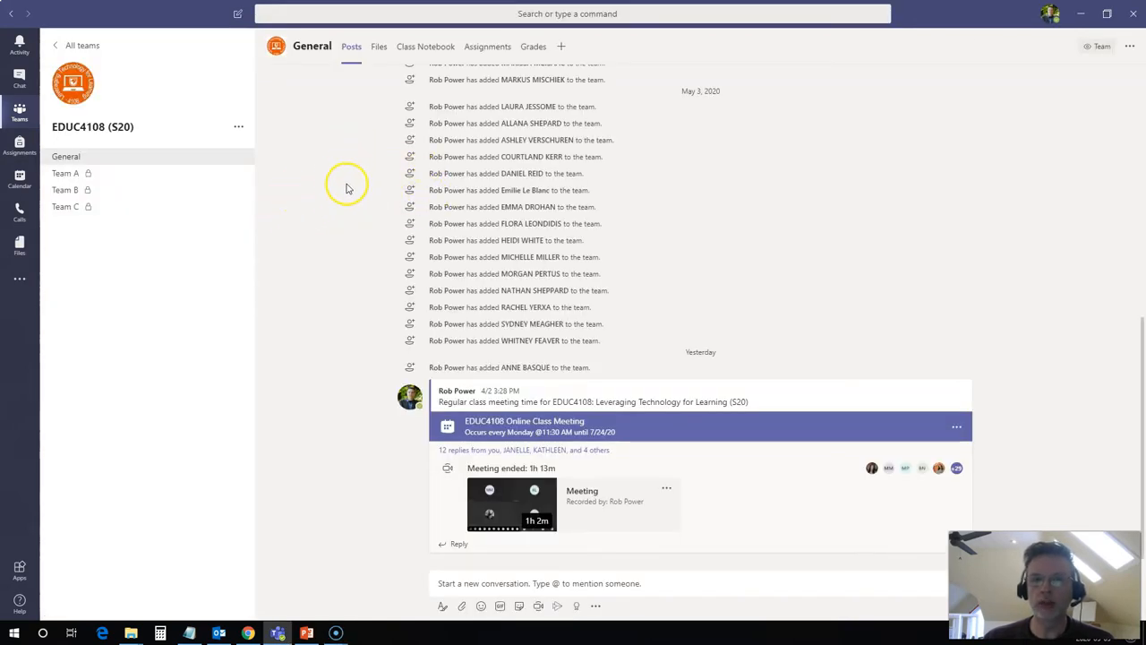
mouse_move(410, 118)
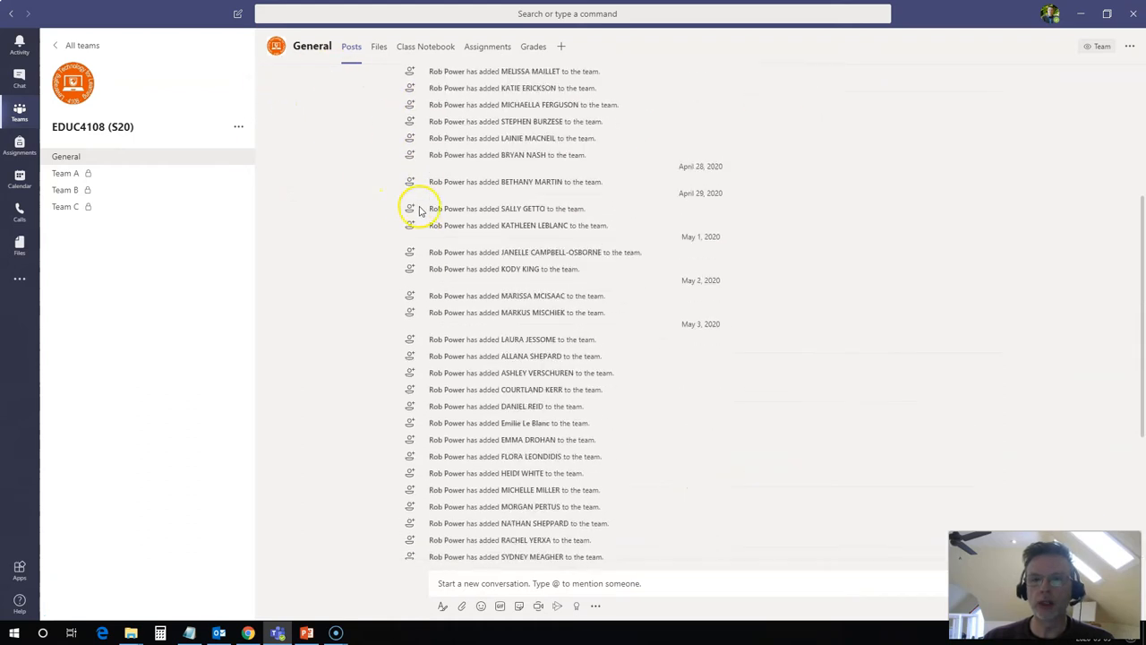
scroll(down, 3)
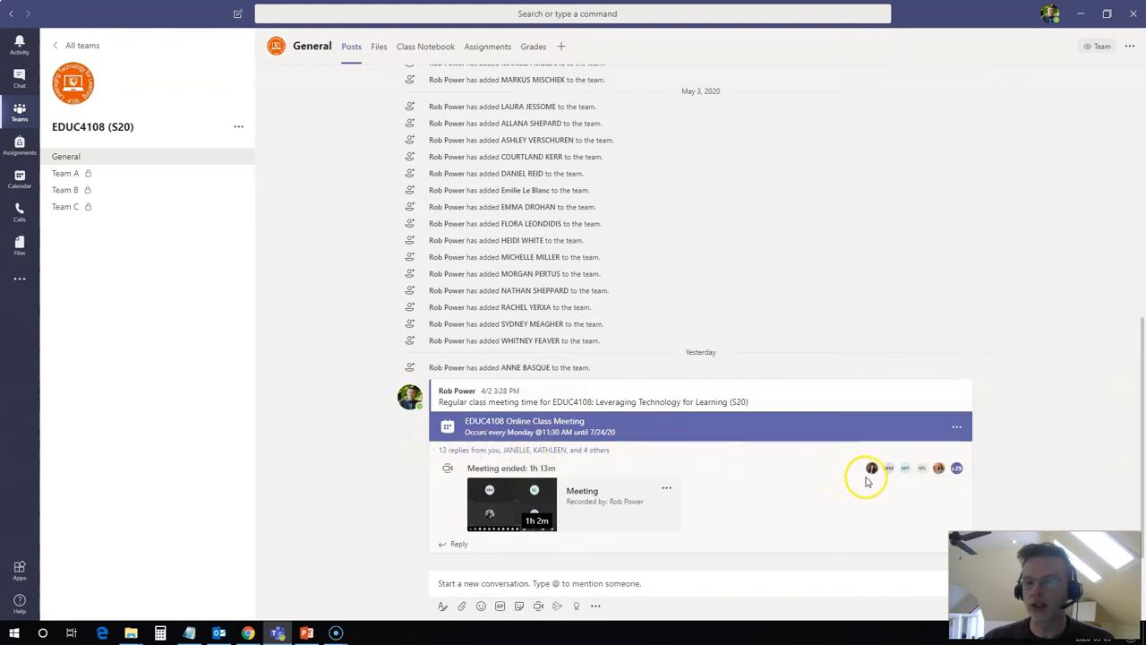
mouse_move(906, 487)
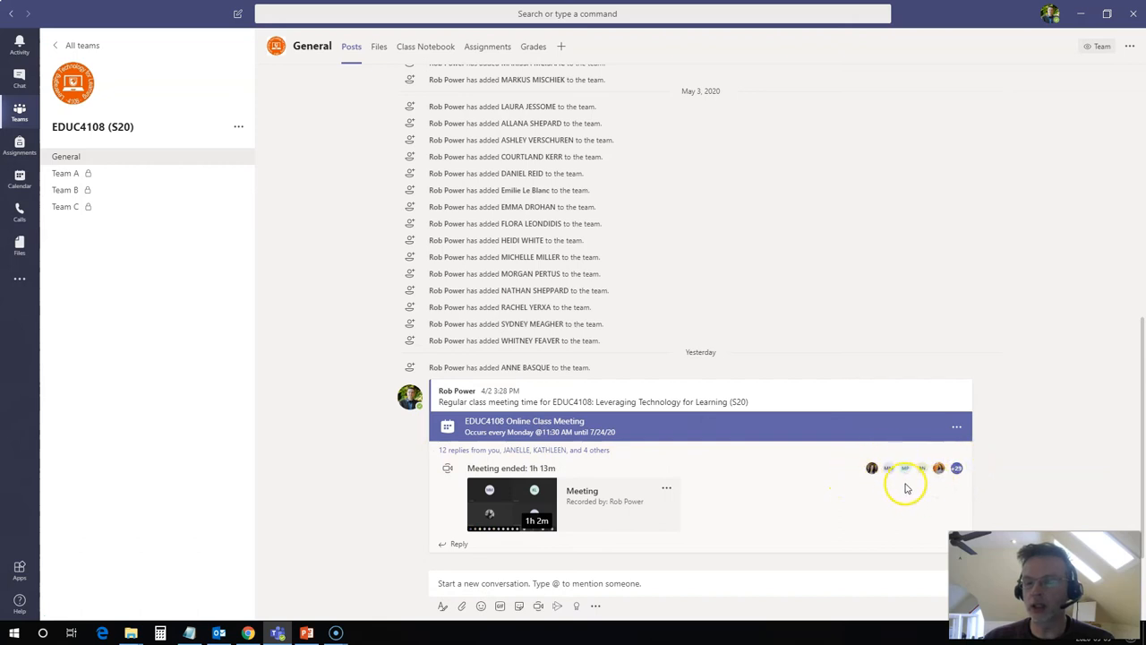
mouse_move(820, 537)
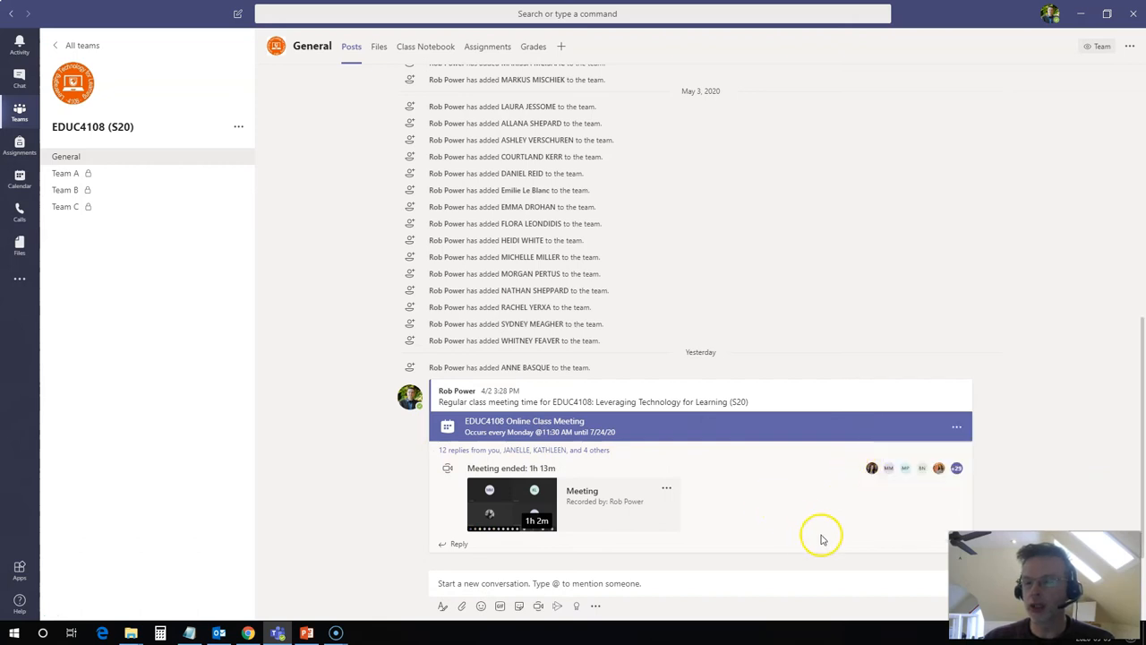
mouse_move(958, 482)
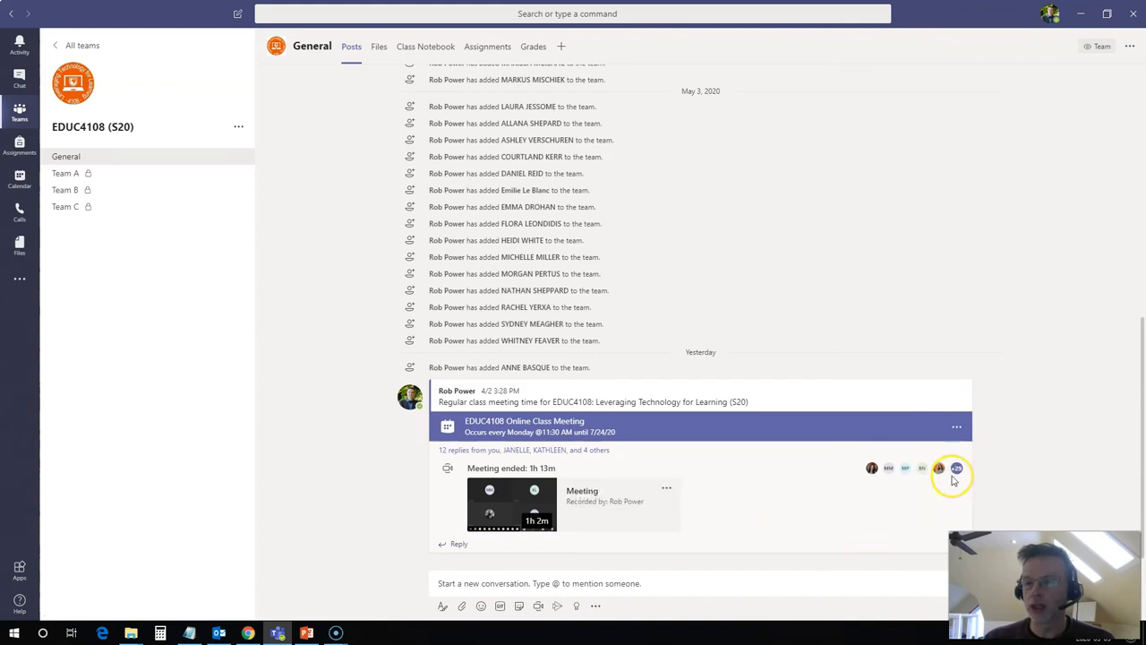
mouse_move(956, 467)
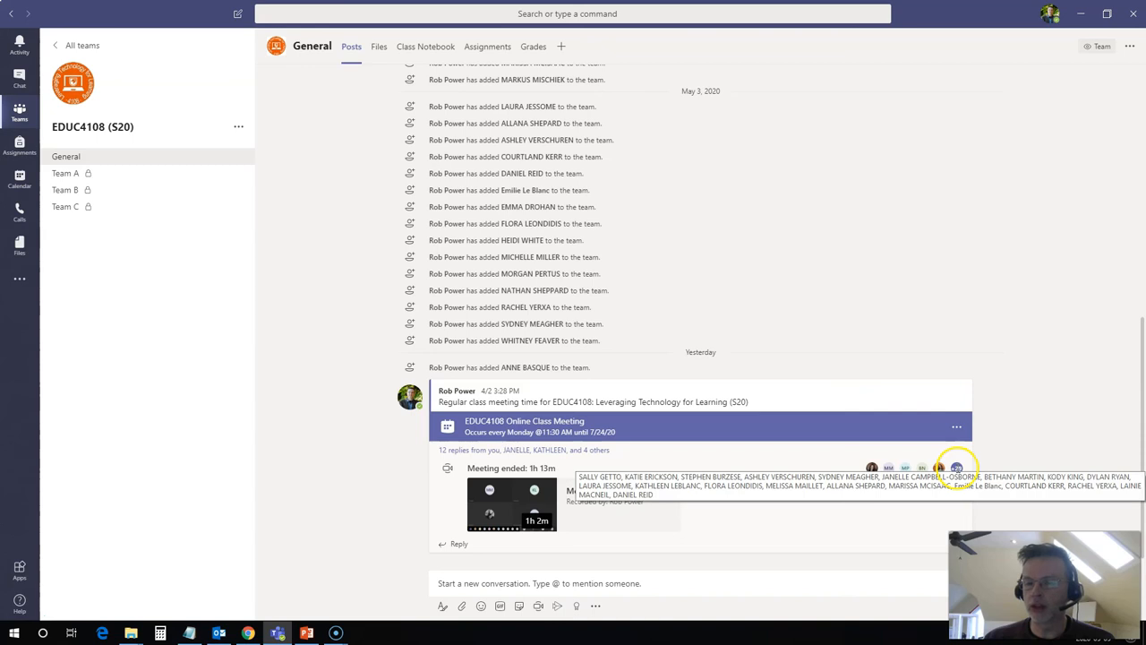